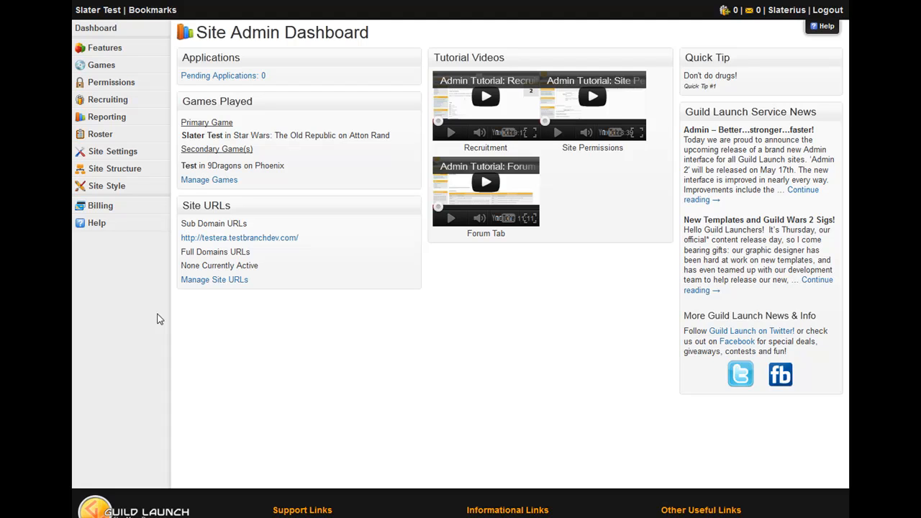
{"action": "mouse_move", "coordinate": [163, 318]}
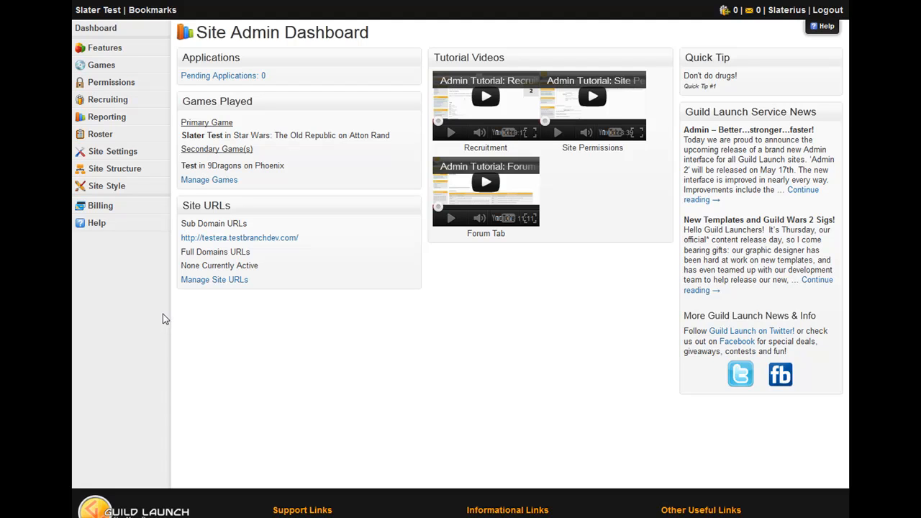
{"action": "mouse_move", "coordinate": [262, 262]}
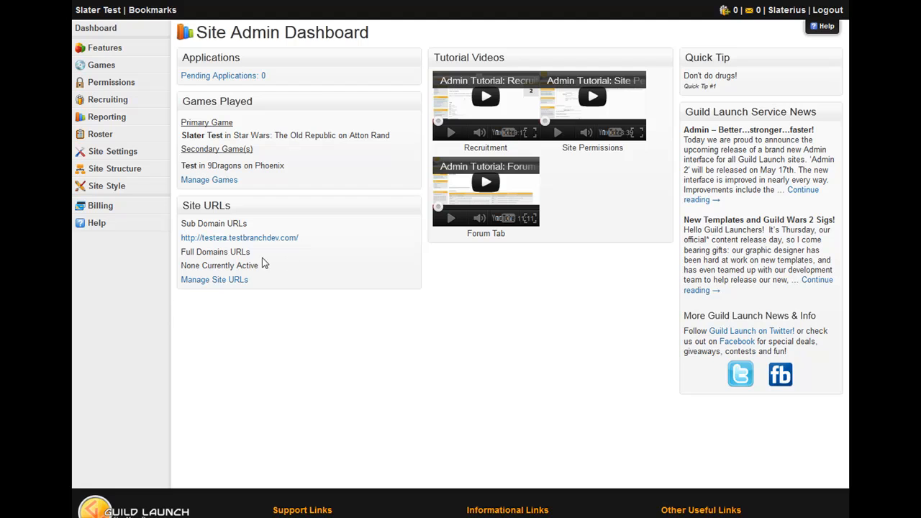
{"action": "mouse_move", "coordinate": [111, 82]}
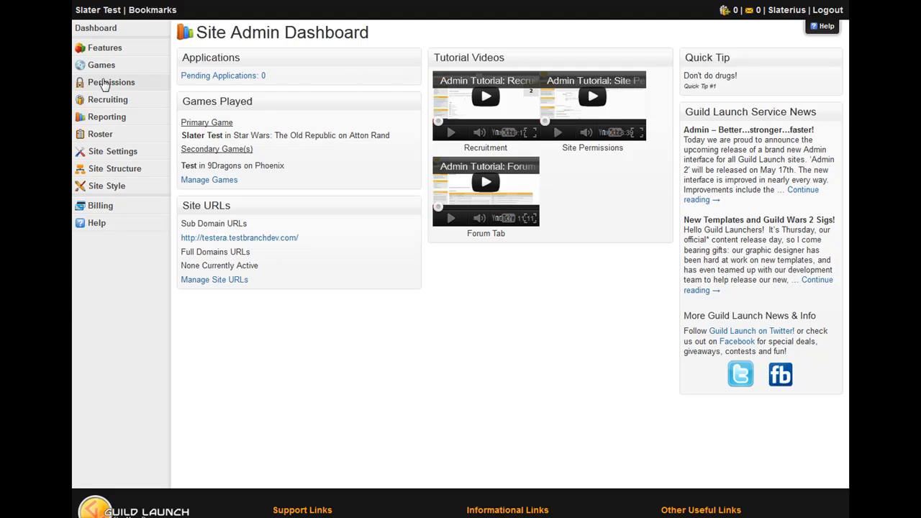
Expand Permissions in the sidebar and go to the Transfer Site Ownership page.
{"action": "left_click", "coordinate": [111, 82]}
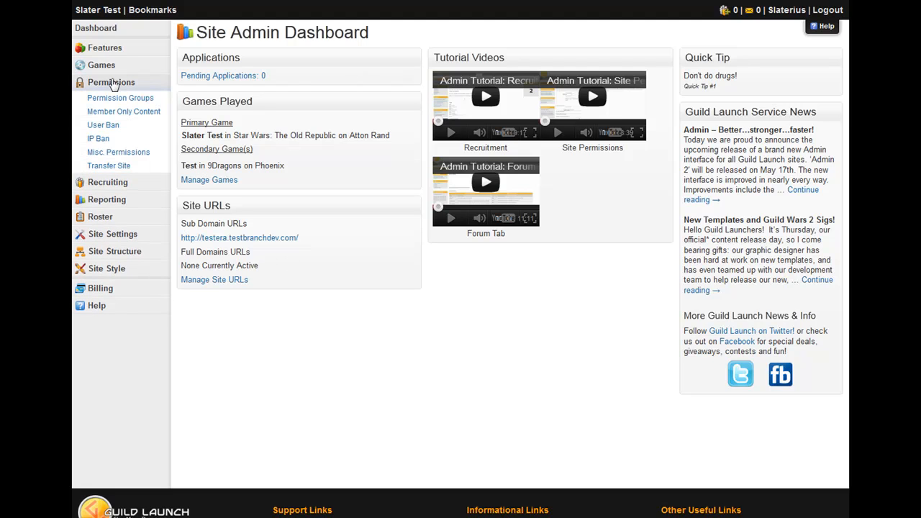
{"action": "mouse_move", "coordinate": [109, 166]}
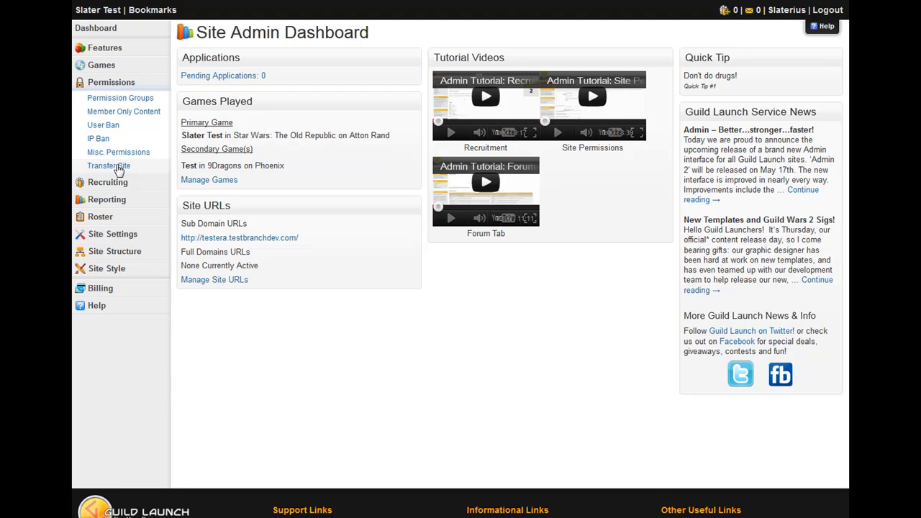
{"action": "left_click", "coordinate": [108, 165]}
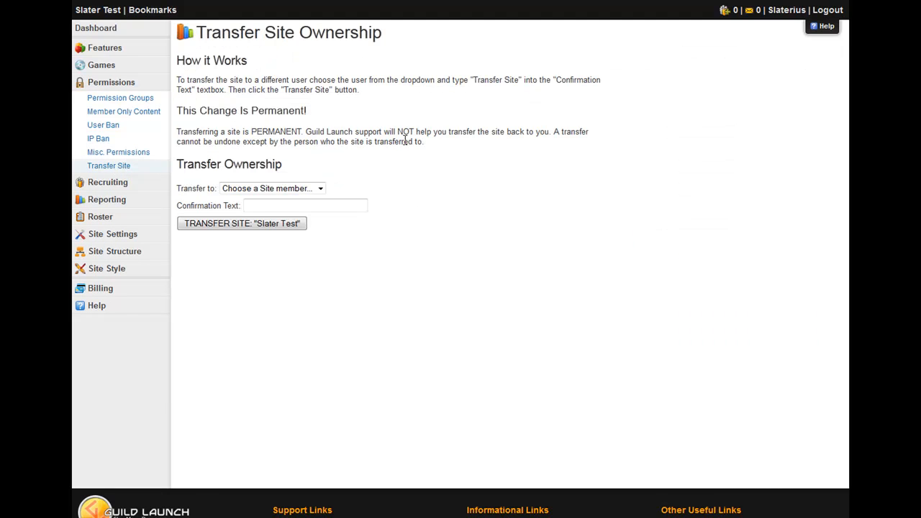
{"action": "mouse_move", "coordinate": [405, 138]}
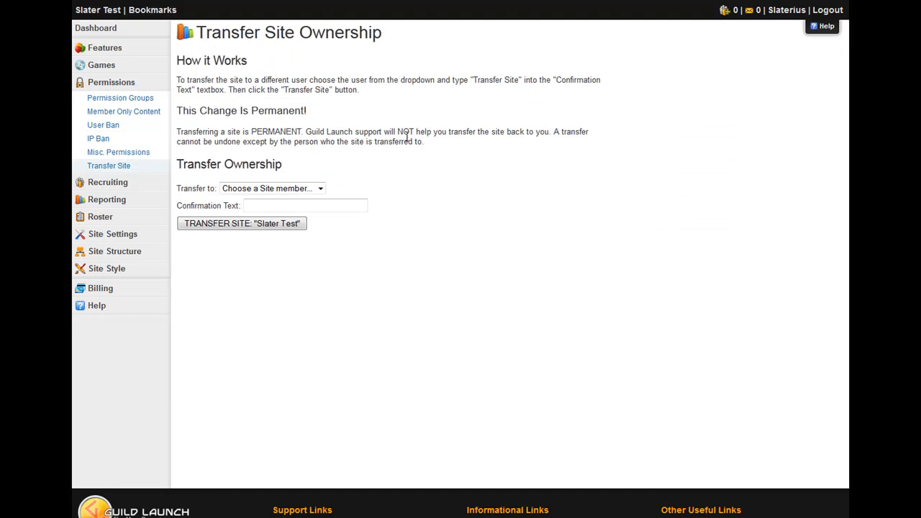
{"action": "mouse_move", "coordinate": [554, 145]}
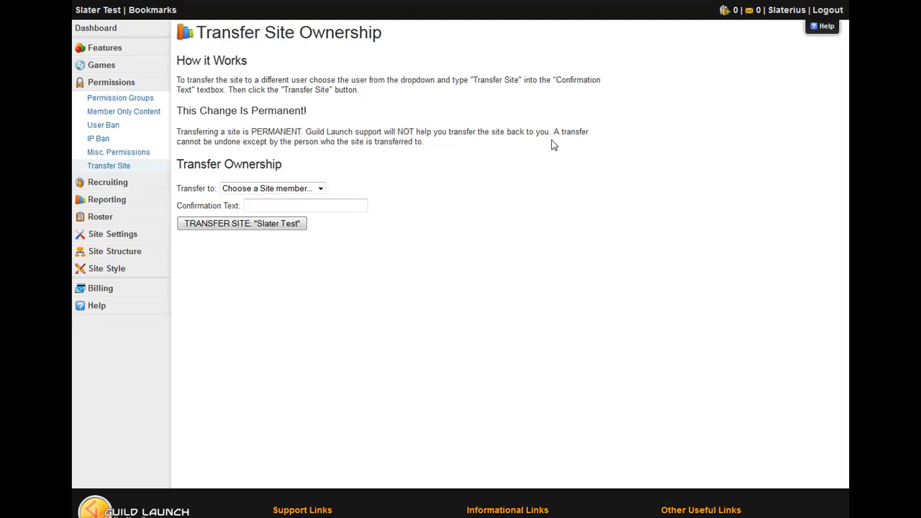
{"action": "mouse_move", "coordinate": [542, 151]}
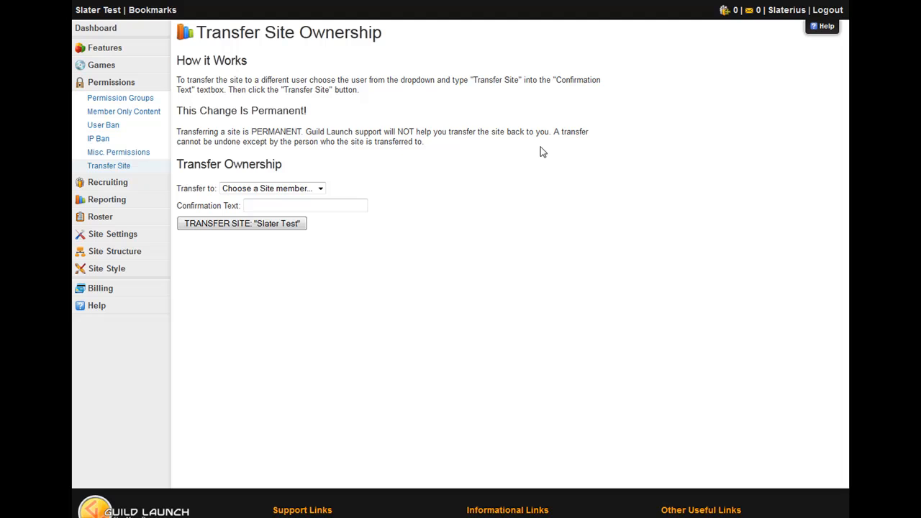
{"action": "mouse_move", "coordinate": [542, 136]}
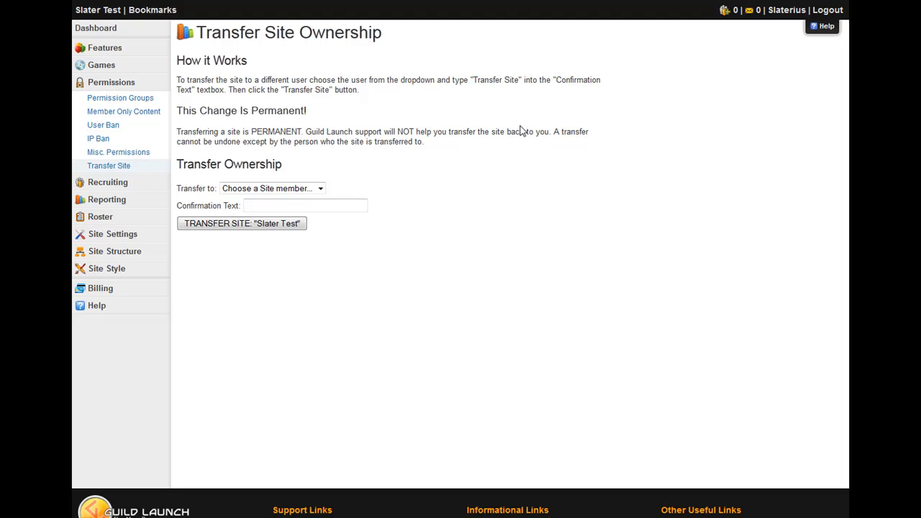
{"action": "mouse_move", "coordinate": [266, 171]}
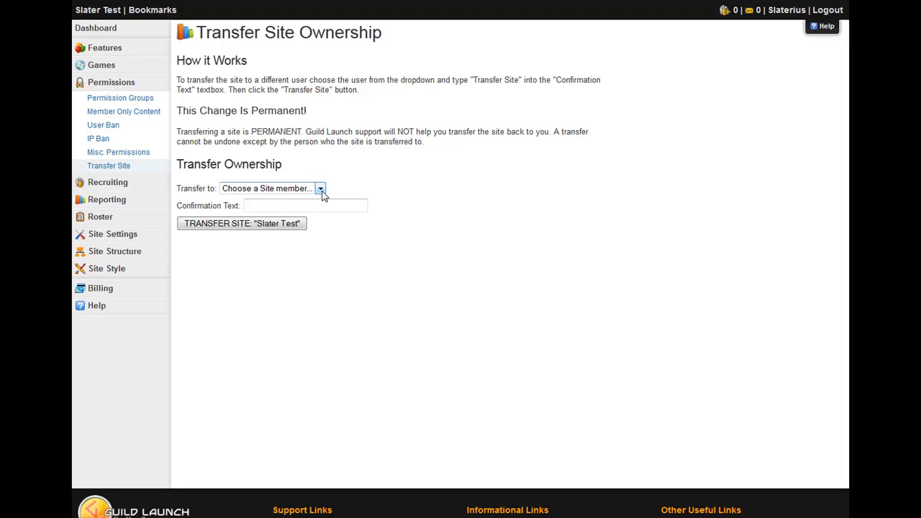
Choose a member in 'Transfer to' and begin typing 'Tr' into Confirmation Text.
{"action": "left_click", "coordinate": [272, 188]}
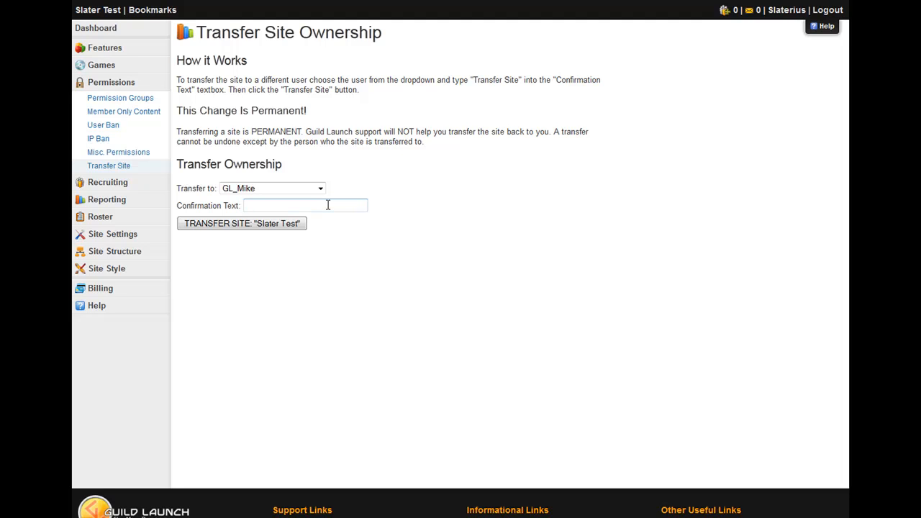
{"action": "left_click", "coordinate": [305, 205]}
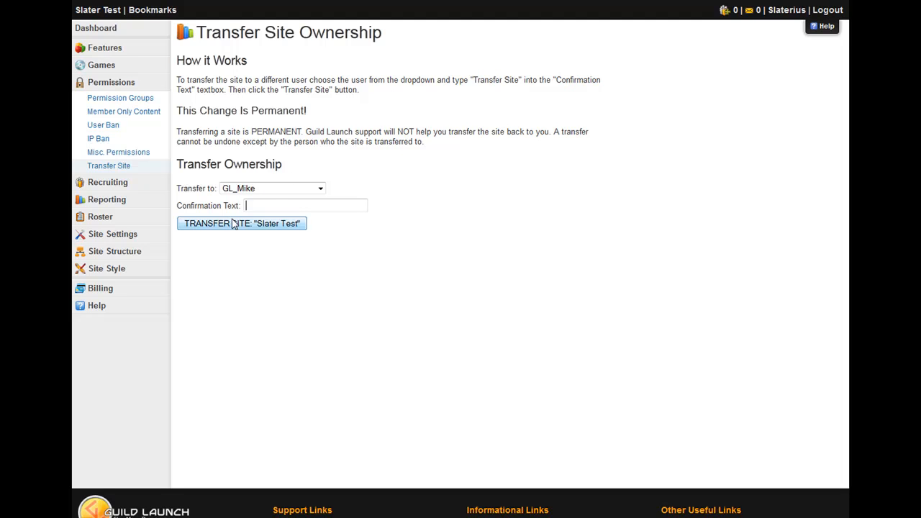
{"action": "type", "text": "Tr"}
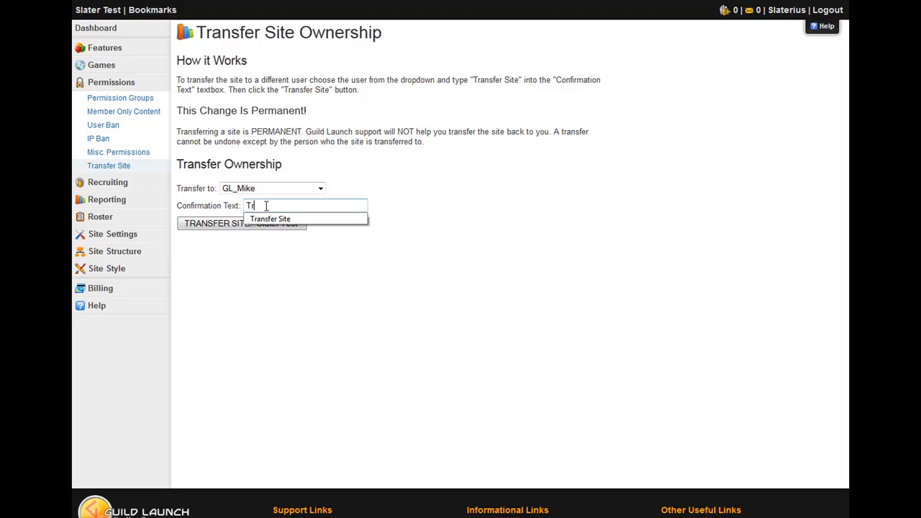